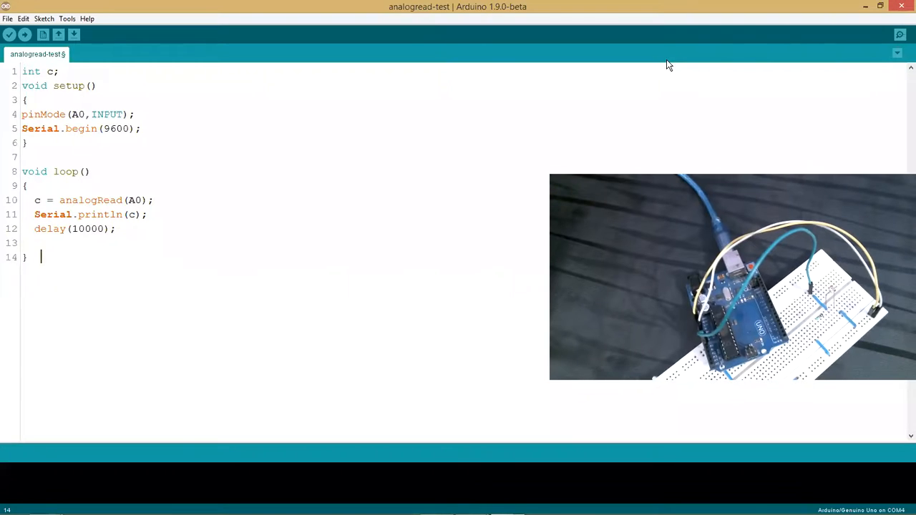
pyautogui.moveTo(498, 182)
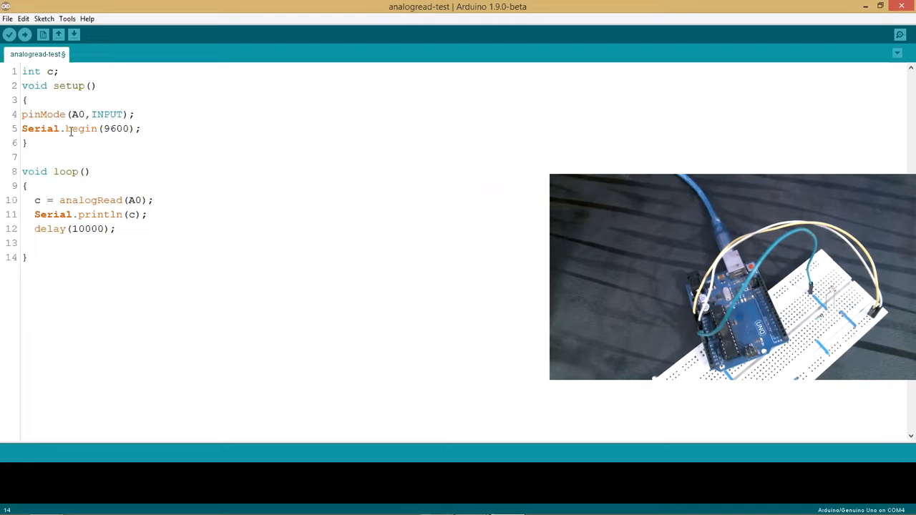
pyautogui.moveTo(83, 215)
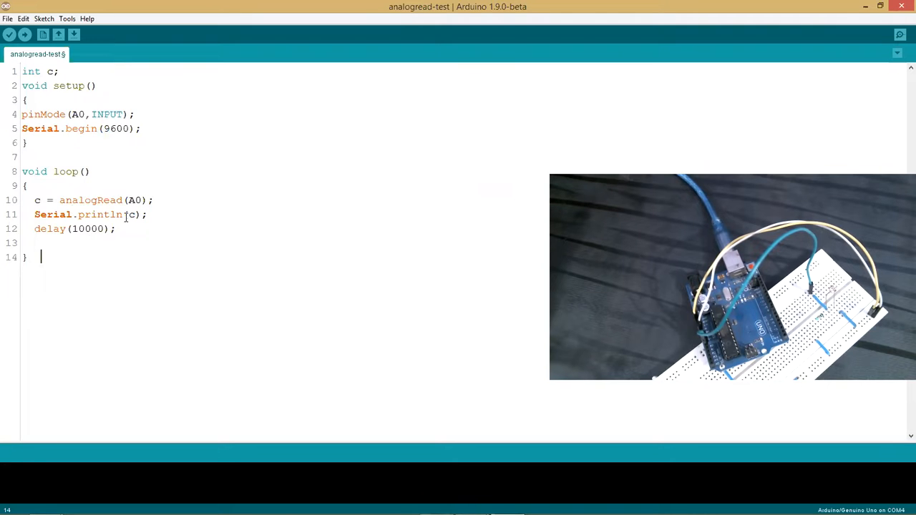
# Change the loop's delay to 1000 ms and confirm the Uno board on COM4.
pyautogui.click(106, 229)
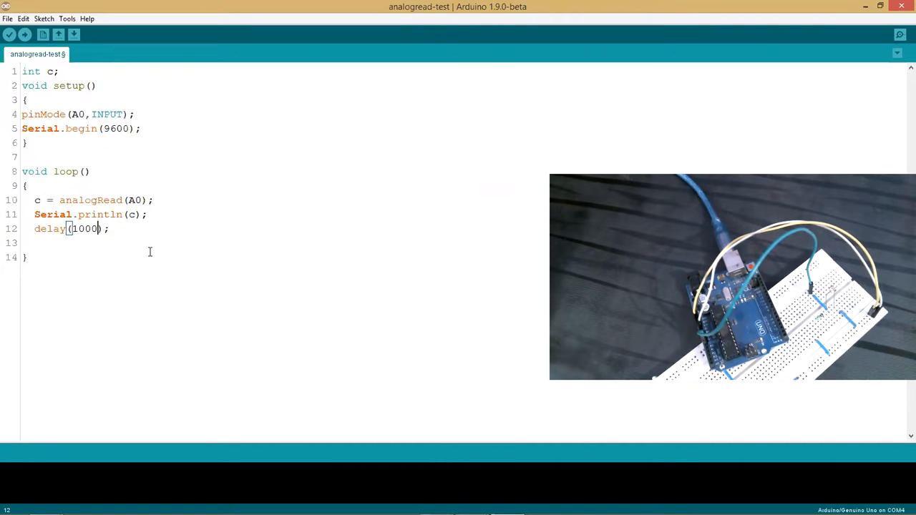
pyautogui.moveTo(303, 246)
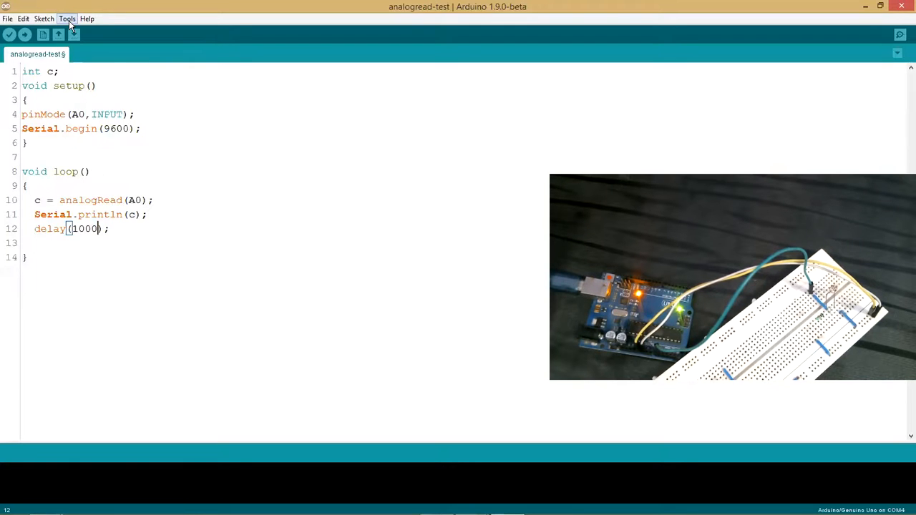
pyautogui.click(66, 18)
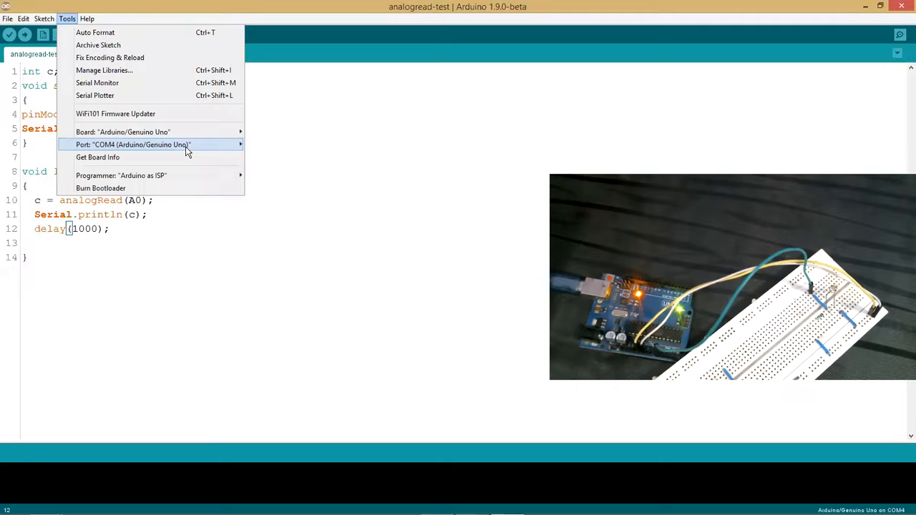
pyautogui.click(349, 87)
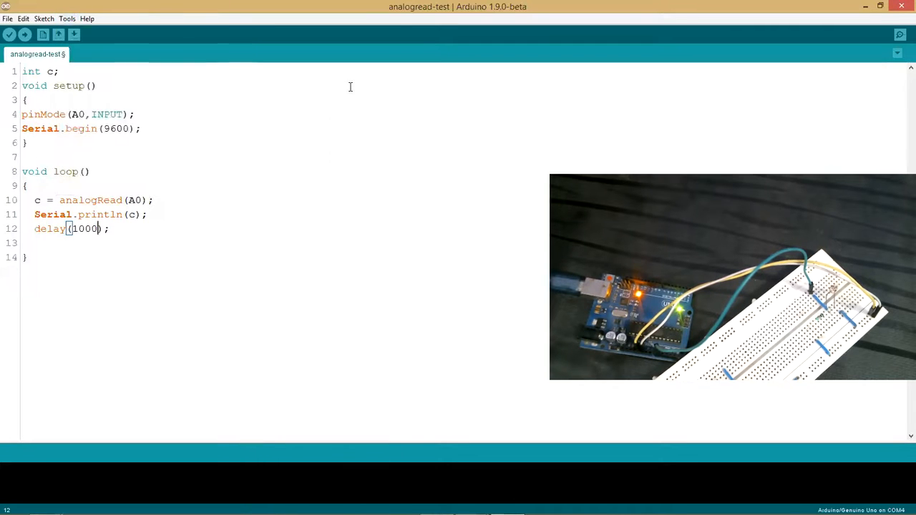
# Upload the sketch to the Uno and view the first analog reading (520) on the COM4 Serial Monitor.
pyautogui.click(24, 35)
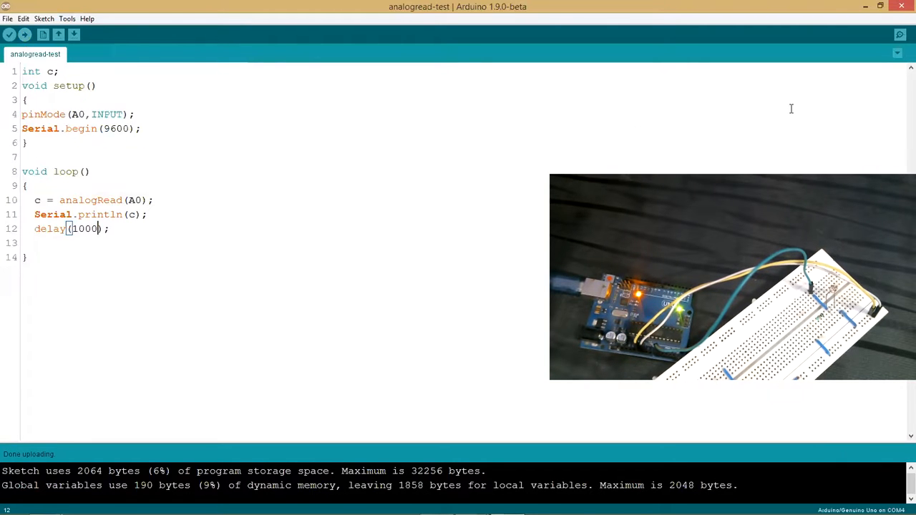
pyautogui.moveTo(900, 34)
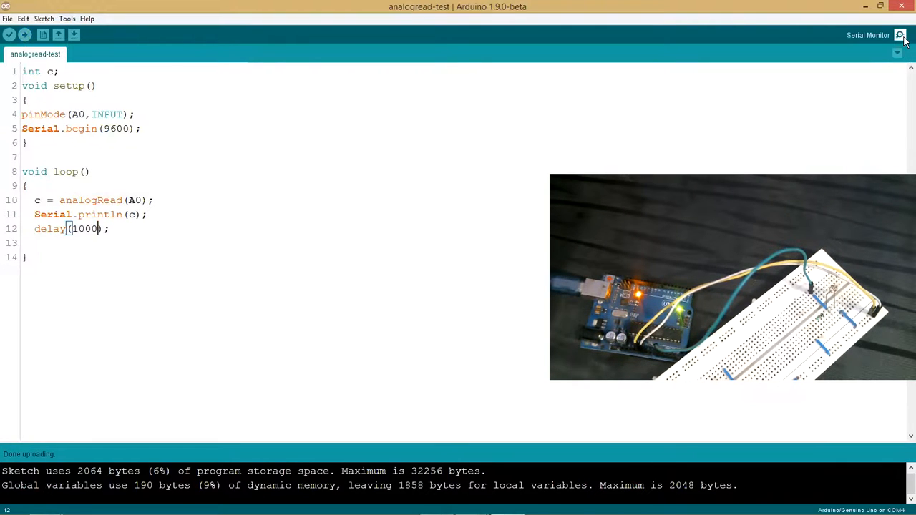
pyautogui.click(900, 34)
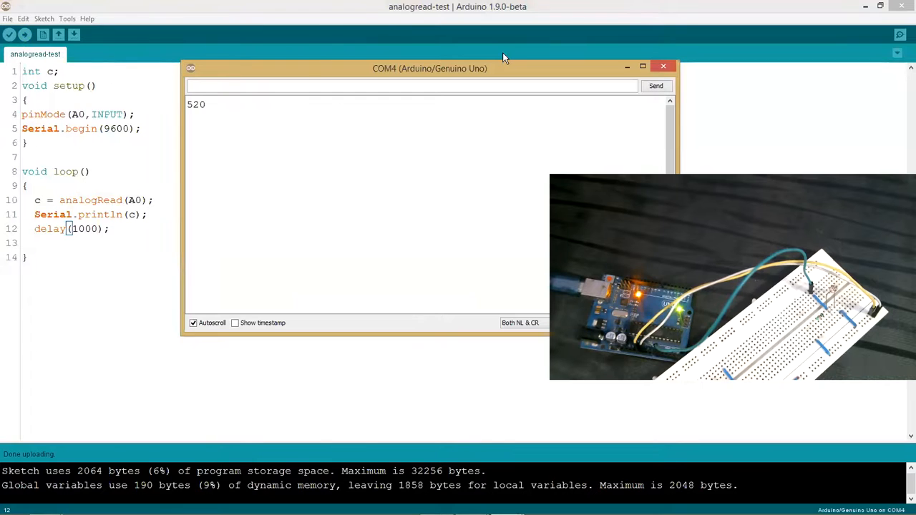